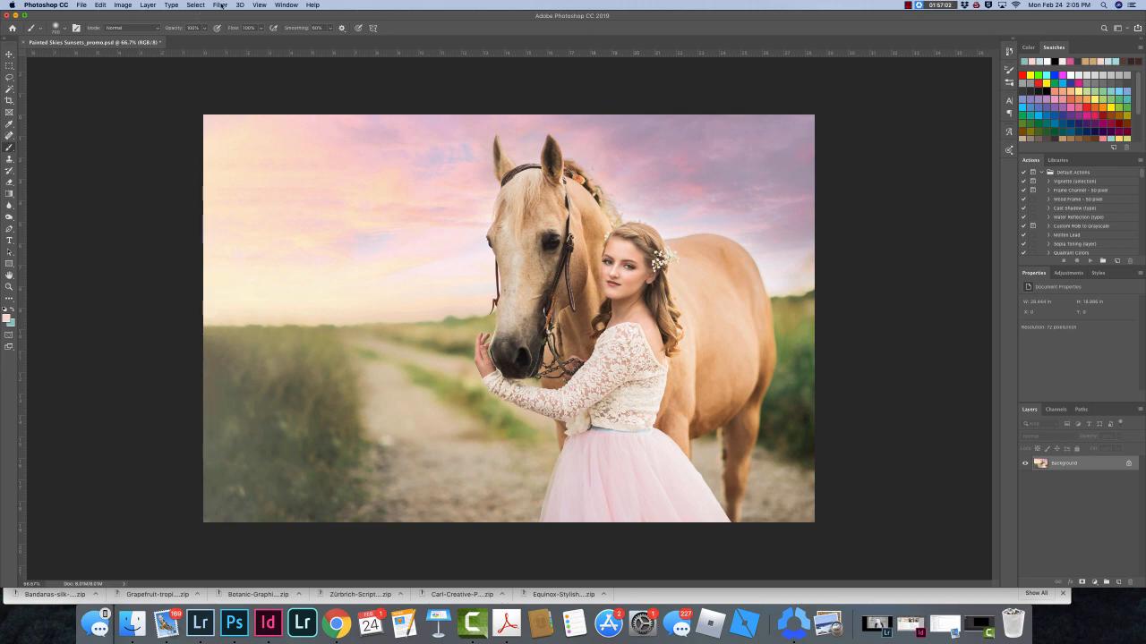
- Bring the girl-and-horse photo into the Camera Raw filter from the Filter menu
click(220, 4)
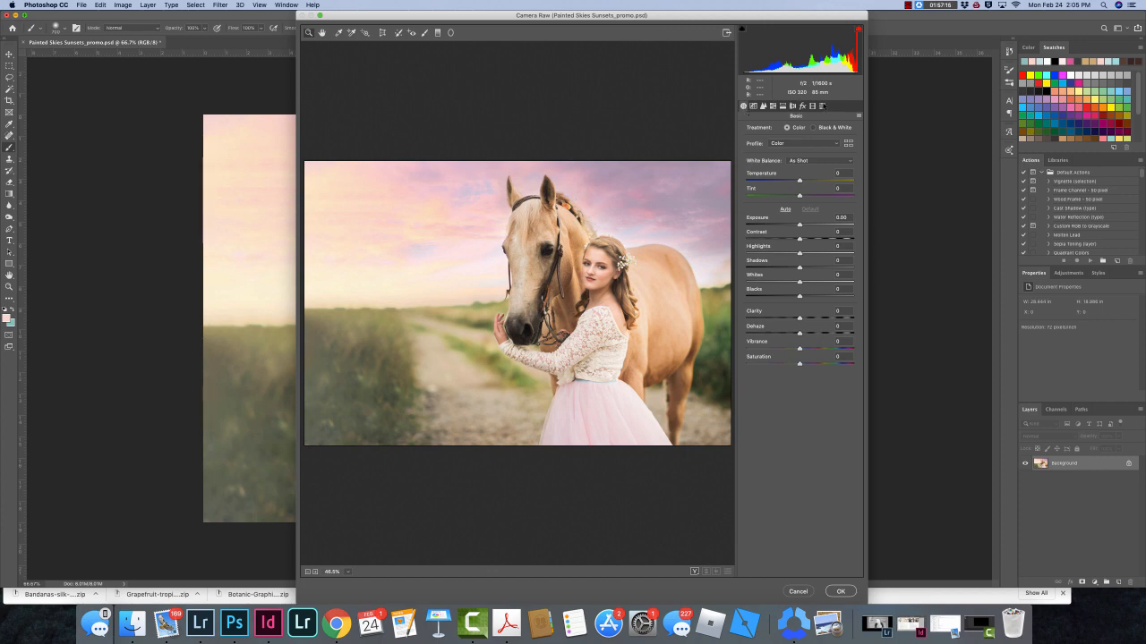
mouse_move(820, 106)
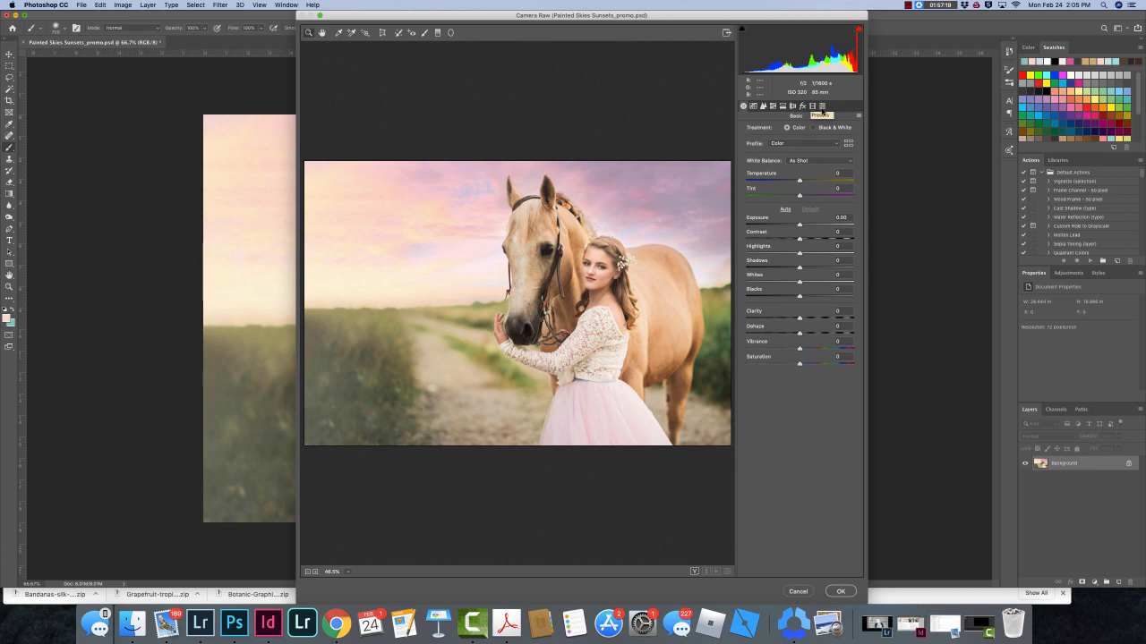
- Show Camera Raw's preset groups, including the Pretty Presets collections
click(791, 106)
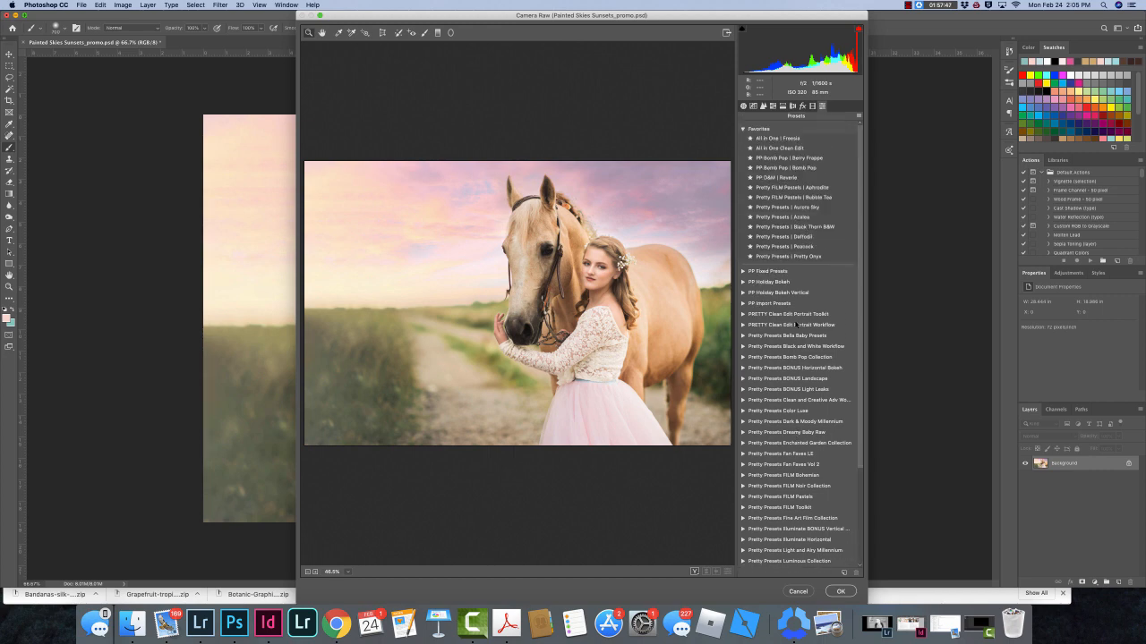
mouse_move(825, 591)
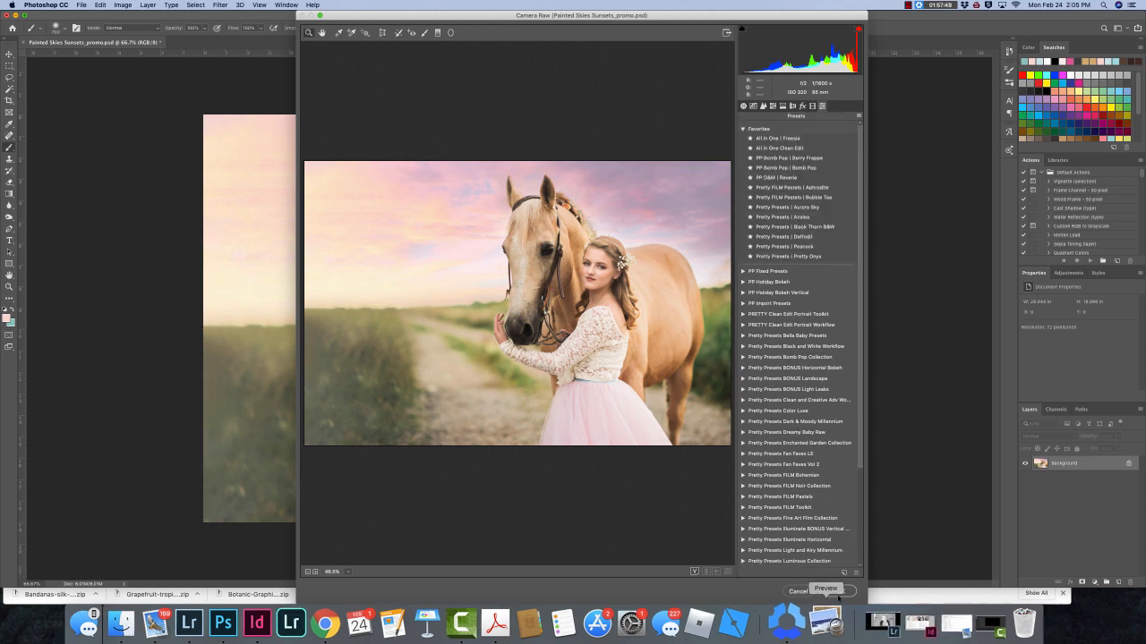
click(796, 590)
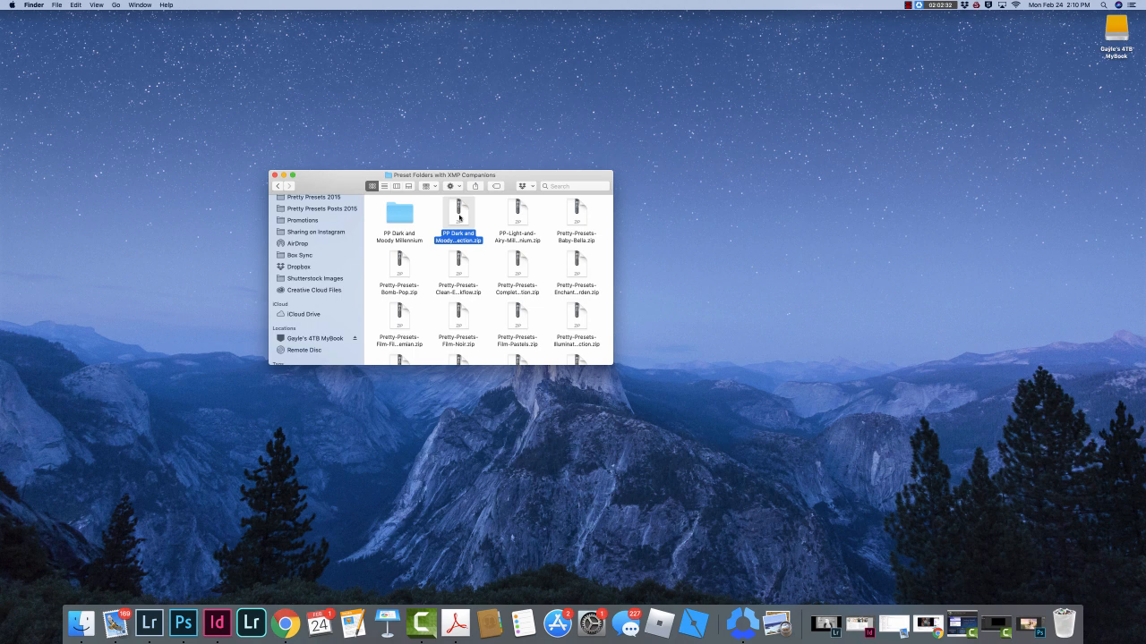
- Browse the PP Dark and Moody Millennium folder and its xmp presets subfolder in Finder
click(399, 215)
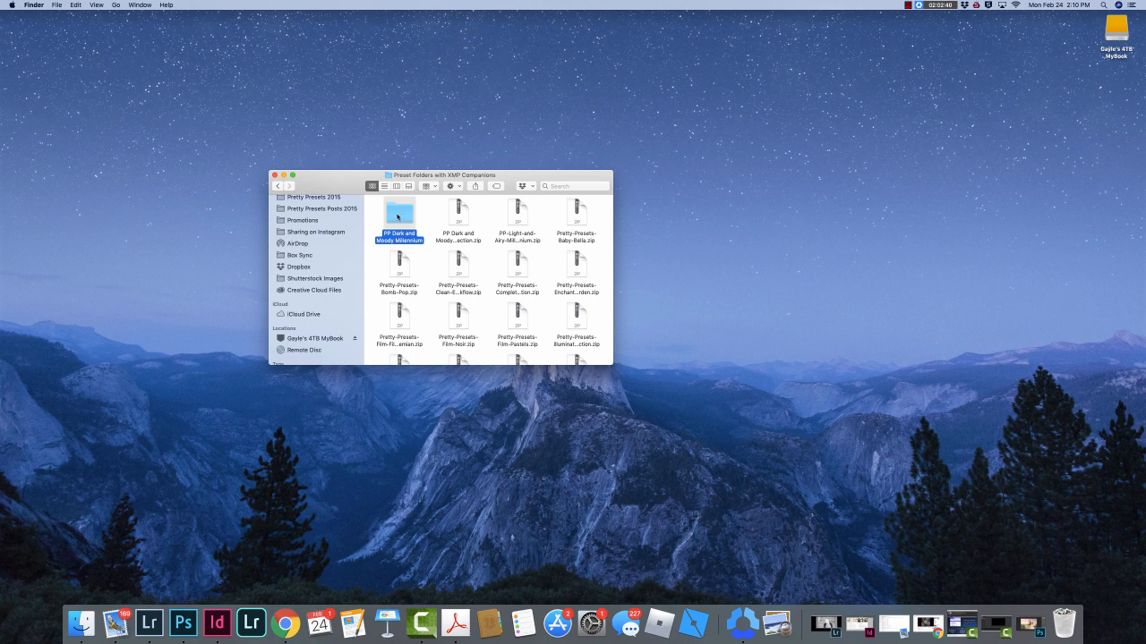
double_click(397, 213)
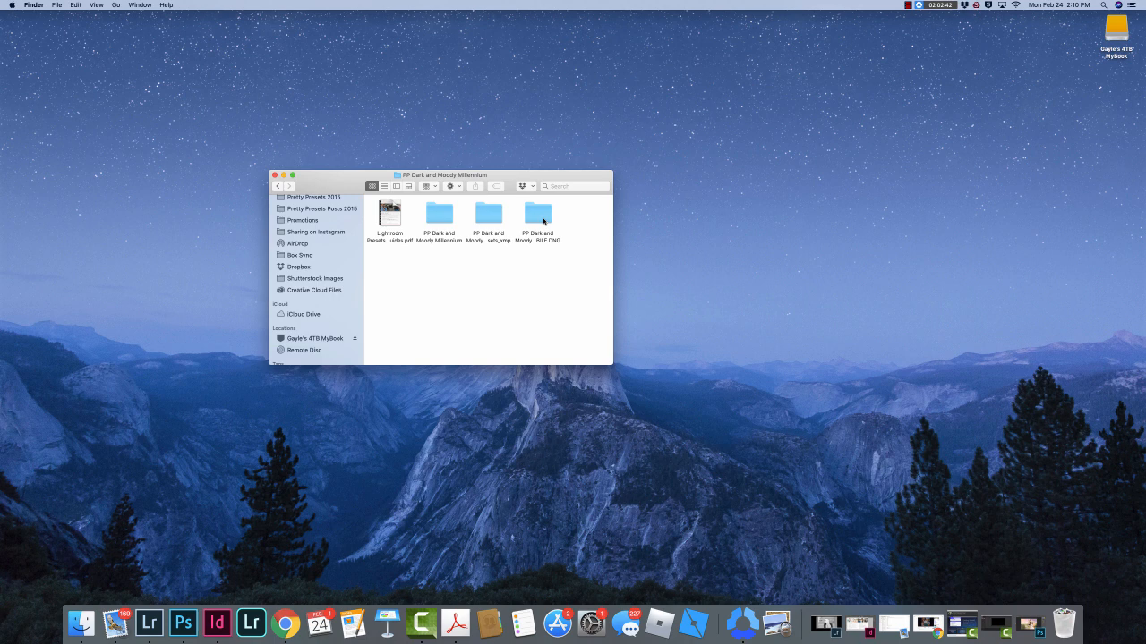
mouse_move(415, 254)
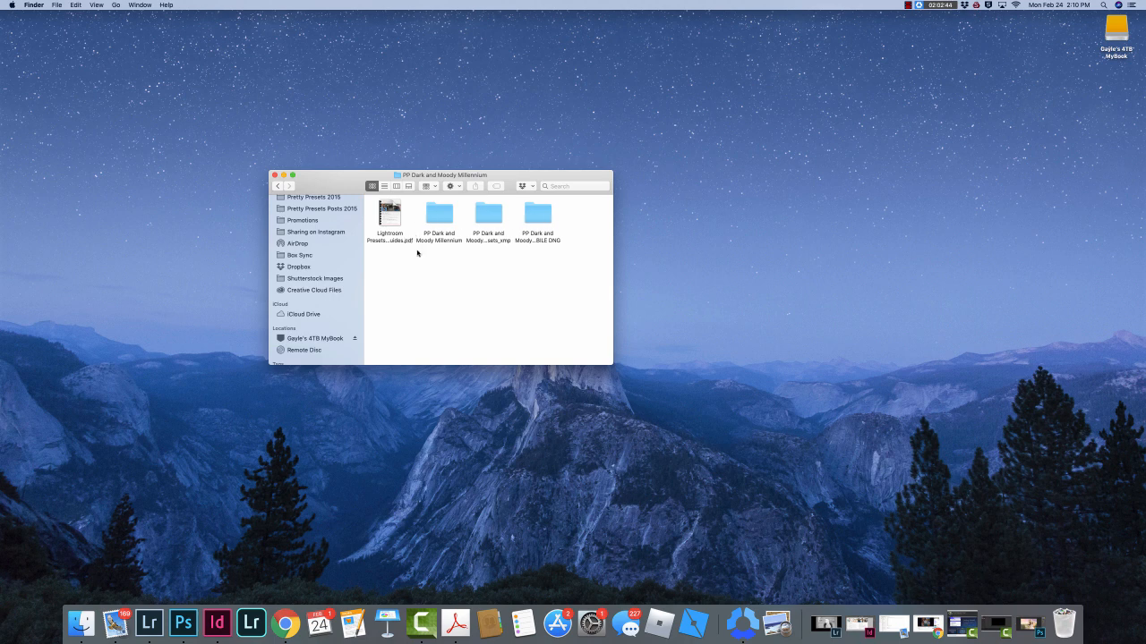
mouse_move(414, 251)
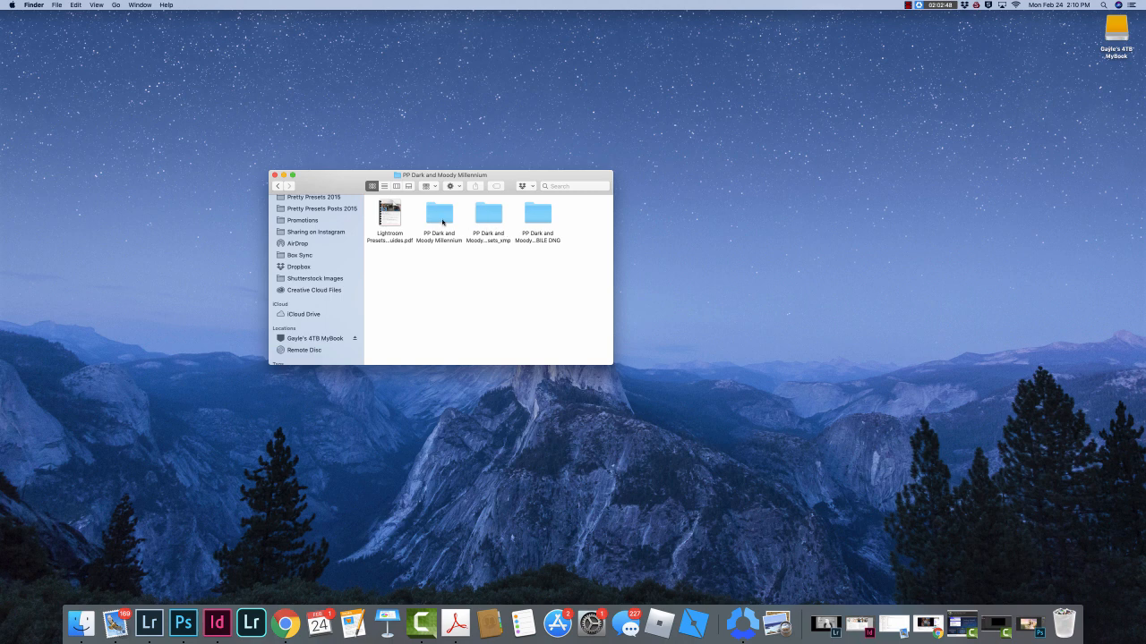
mouse_move(503, 243)
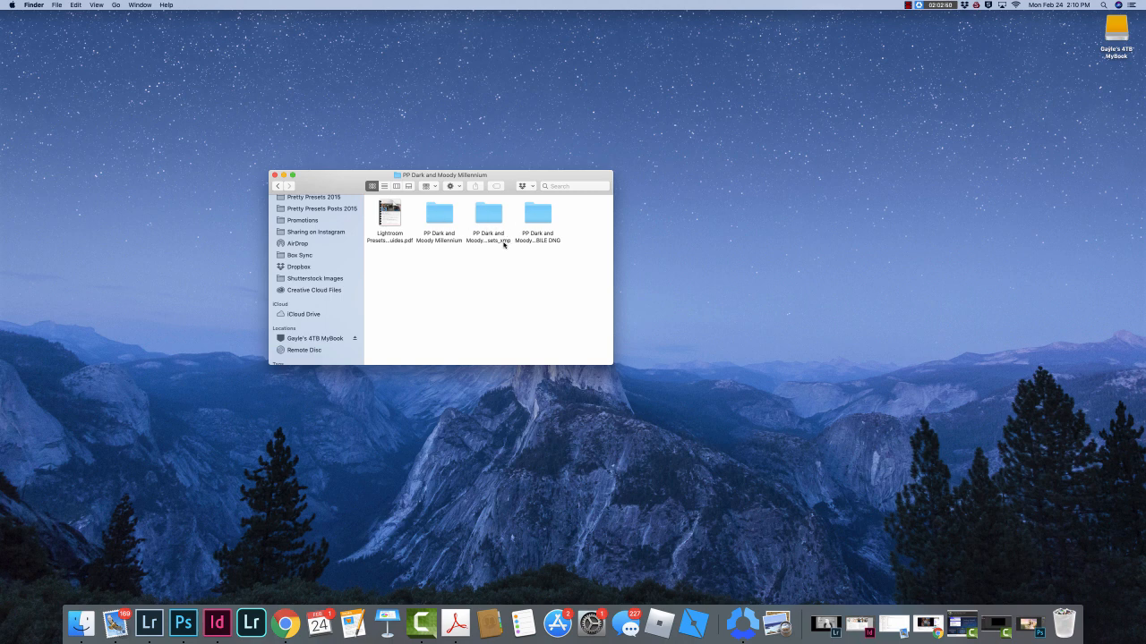
double_click(487, 215)
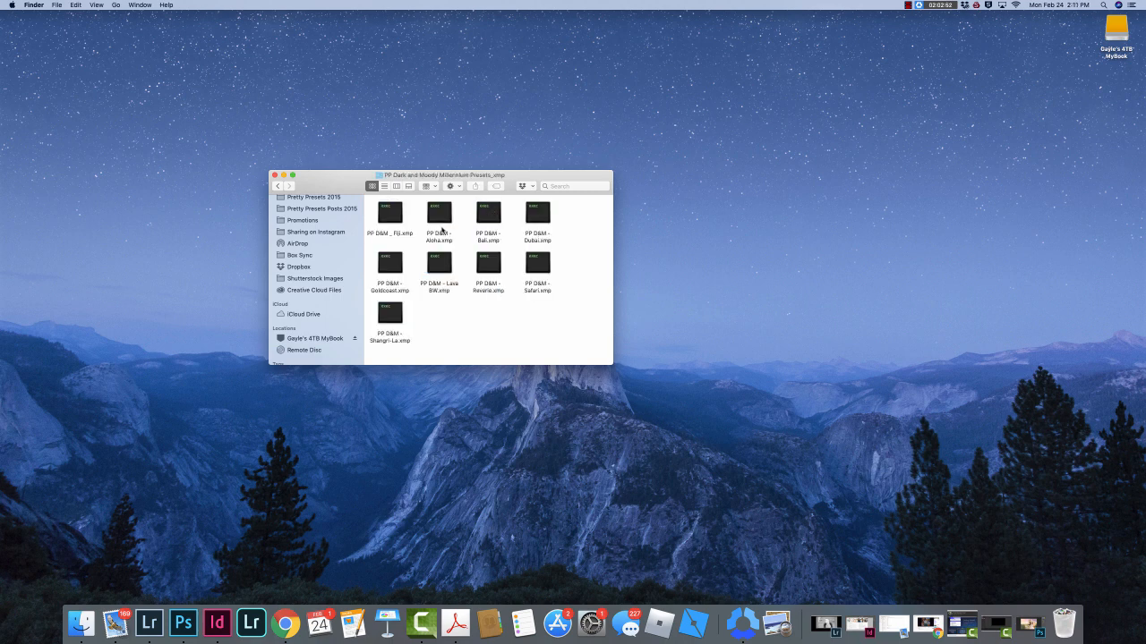
click(276, 186)
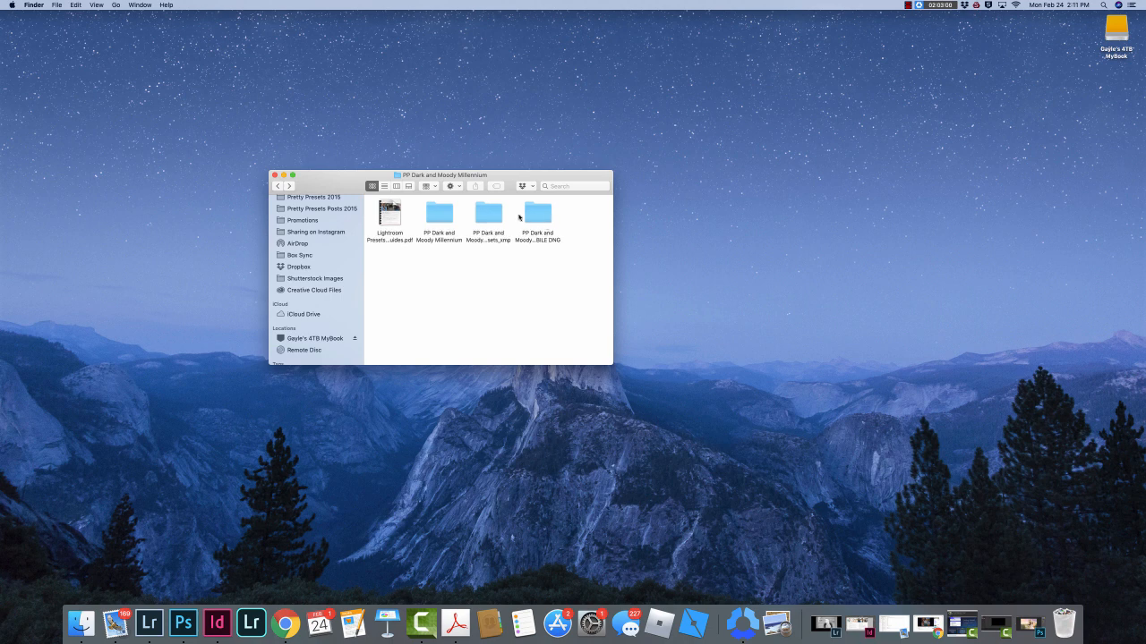
- Select the xmp folder and launch a second Finder window from the dock icon
click(487, 213)
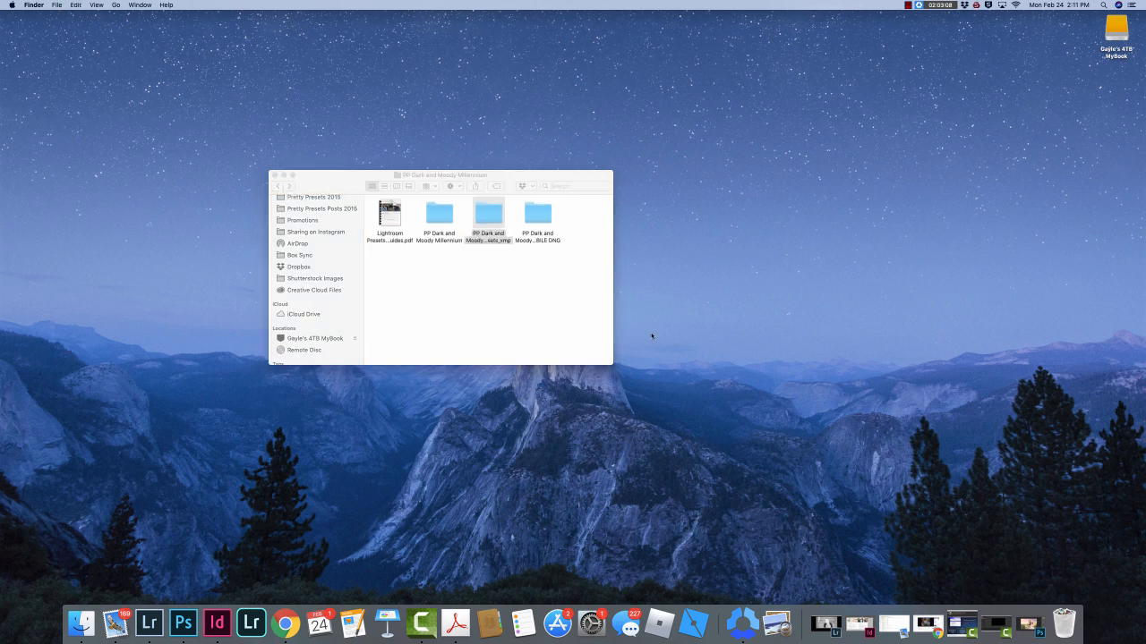
right_click(82, 623)
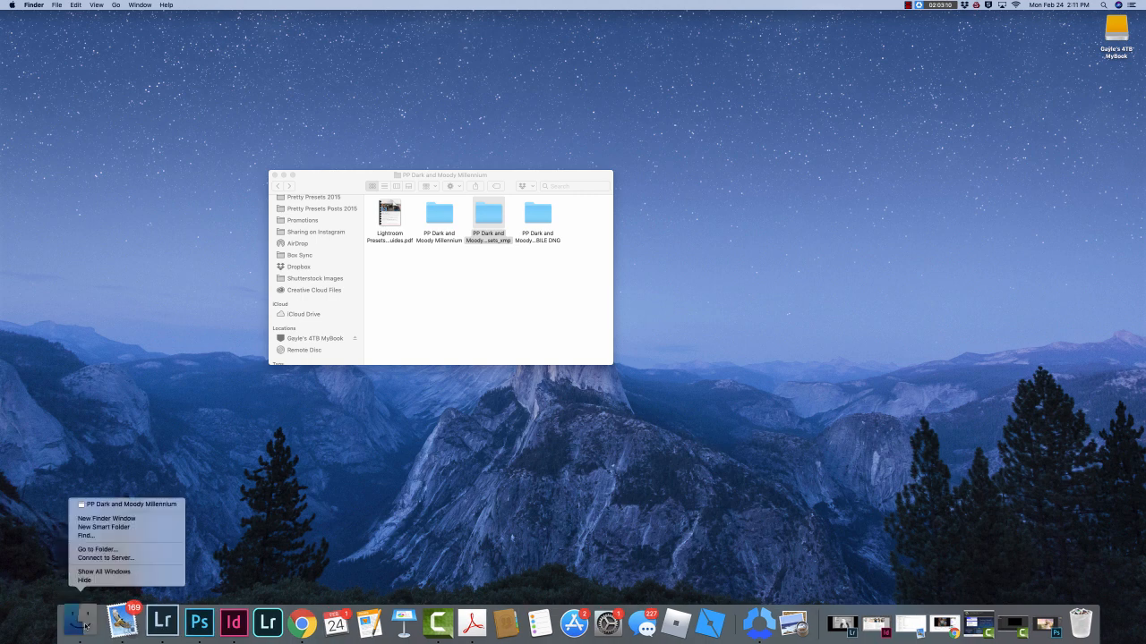
mouse_move(106, 519)
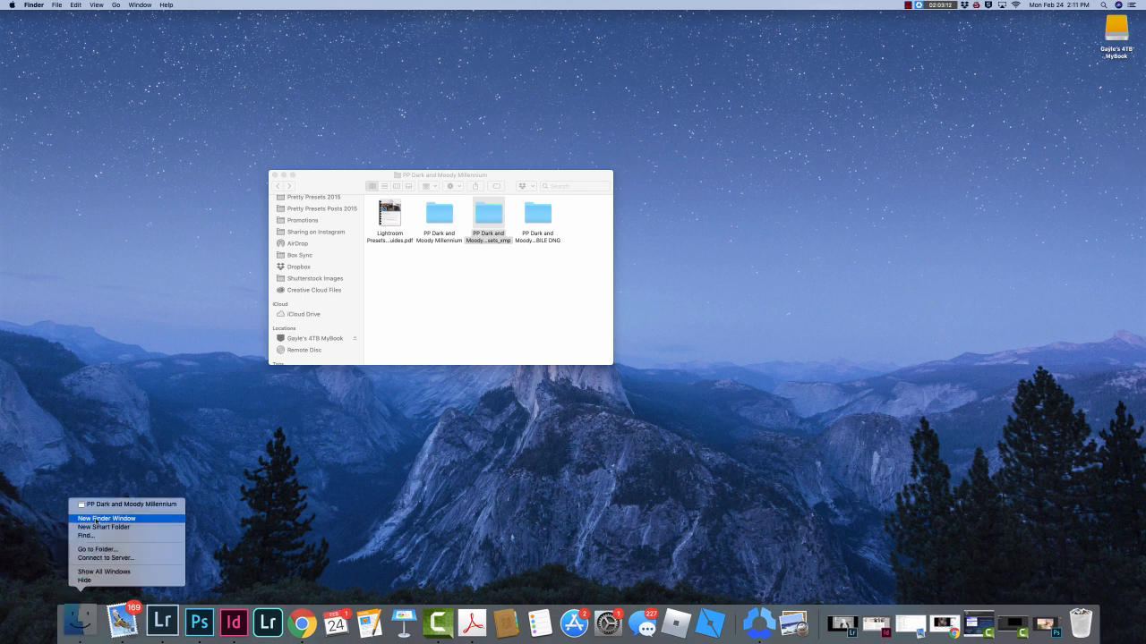
click(106, 519)
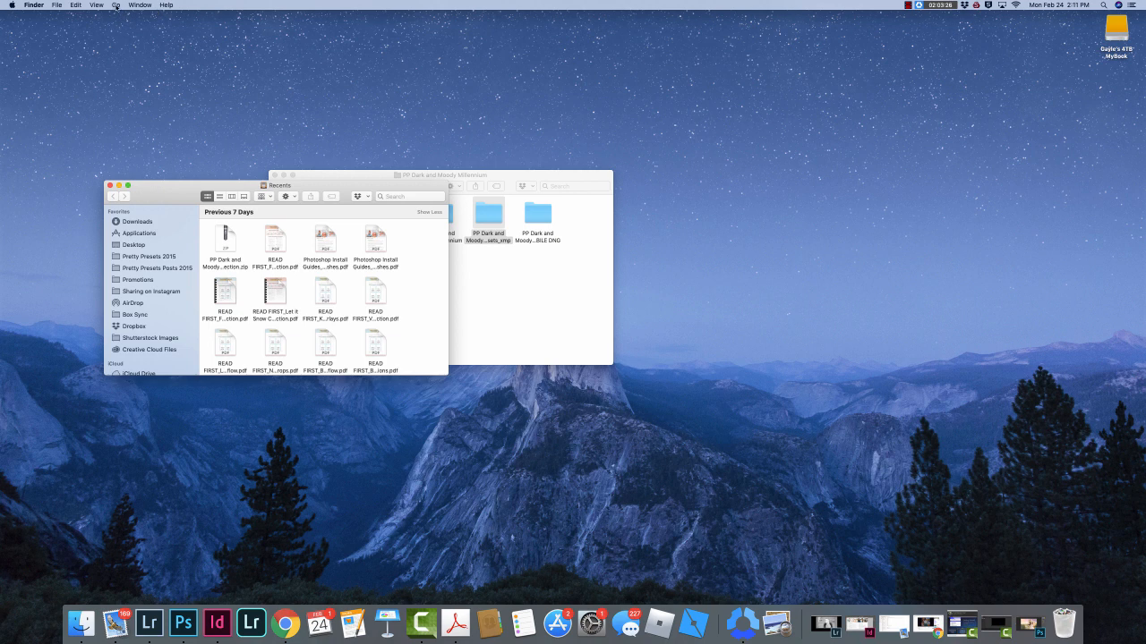
- Navigate the second Finder window to the user Library folder via the Go menu
click(115, 4)
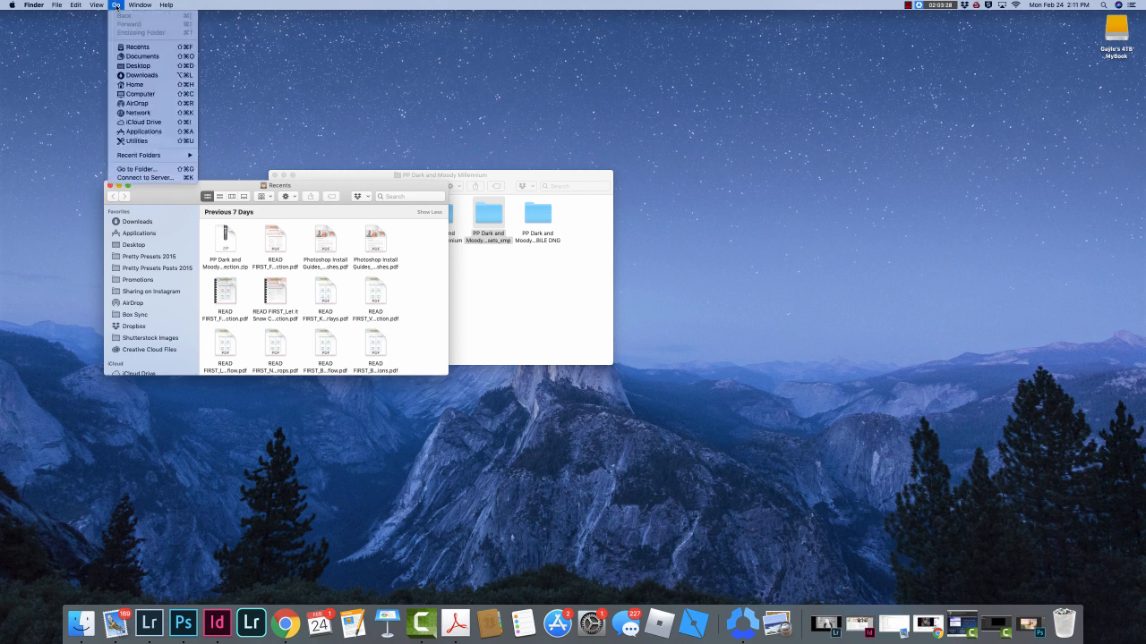
mouse_move(136, 46)
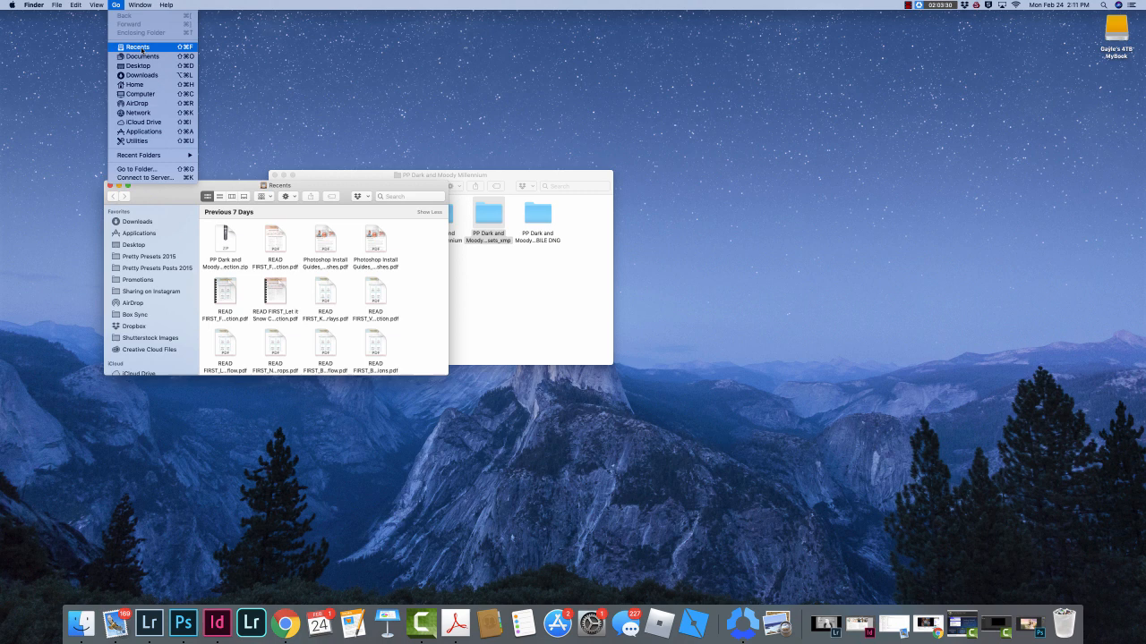
mouse_move(144, 132)
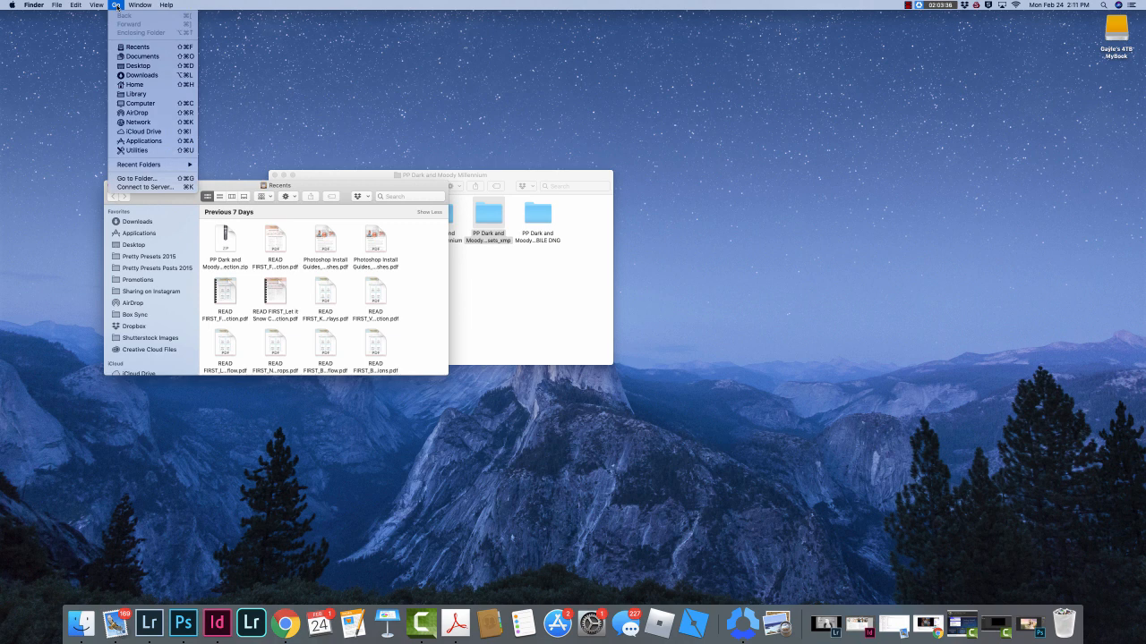
mouse_move(136, 47)
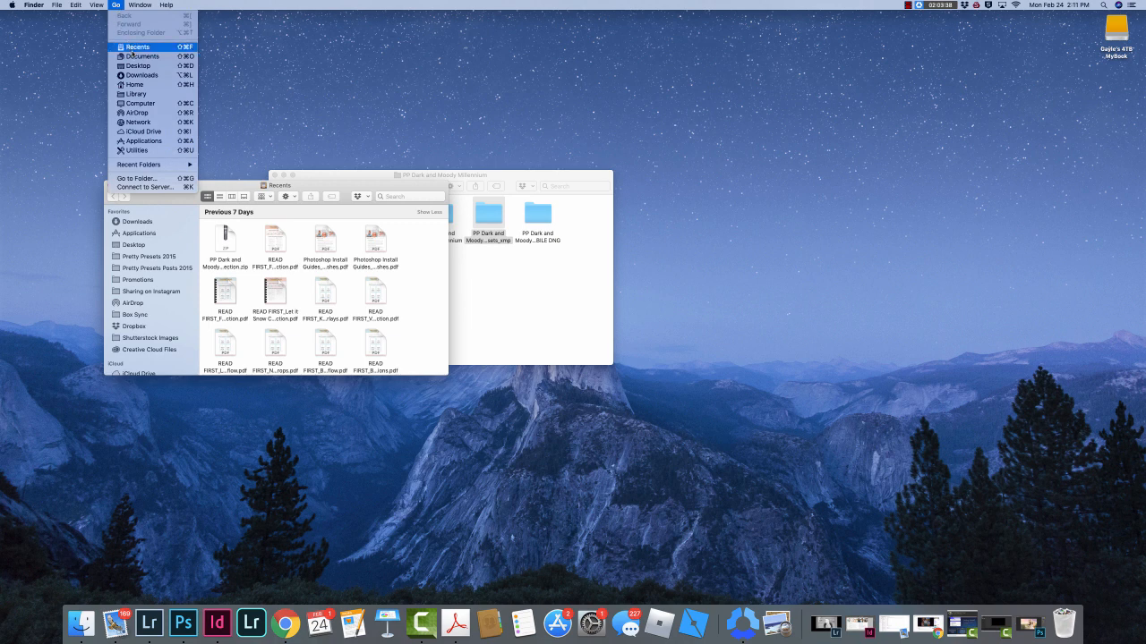
mouse_move(136, 93)
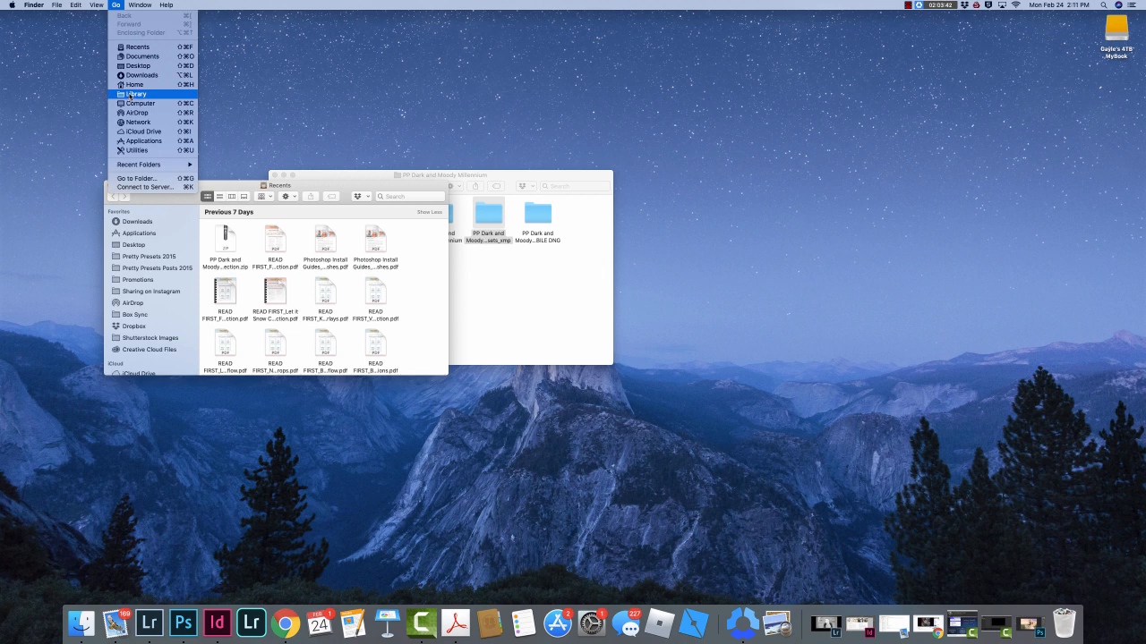
click(136, 93)
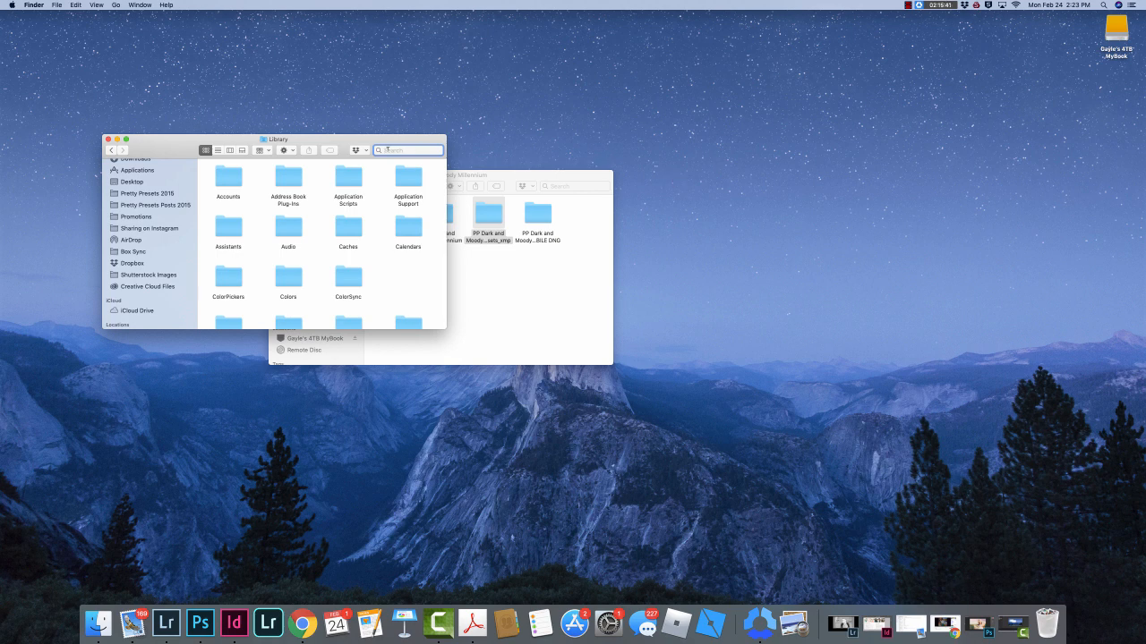
- Drill down through Application Support, Adobe and CameraRaw to the Settings folder of preset folders
text(Application)
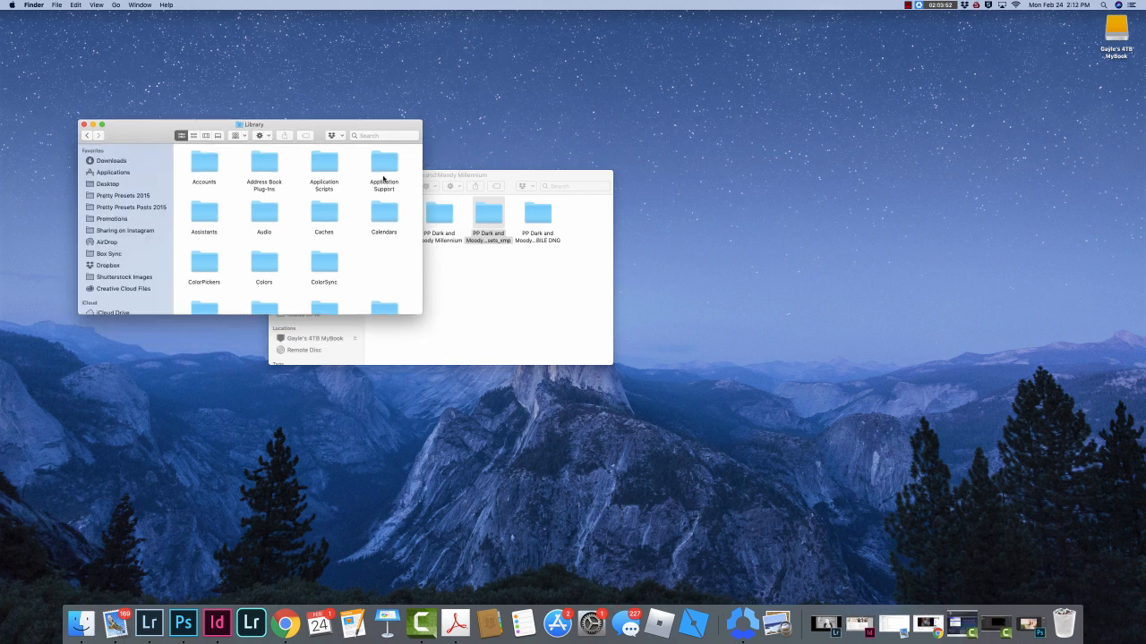
mouse_move(385, 177)
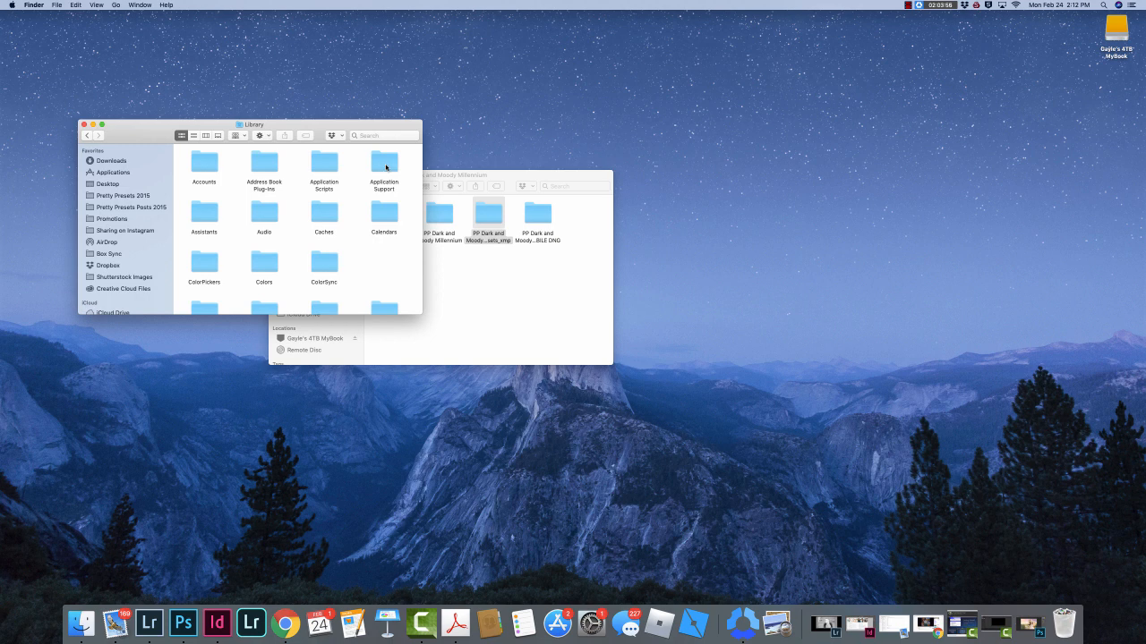
double_click(383, 163)
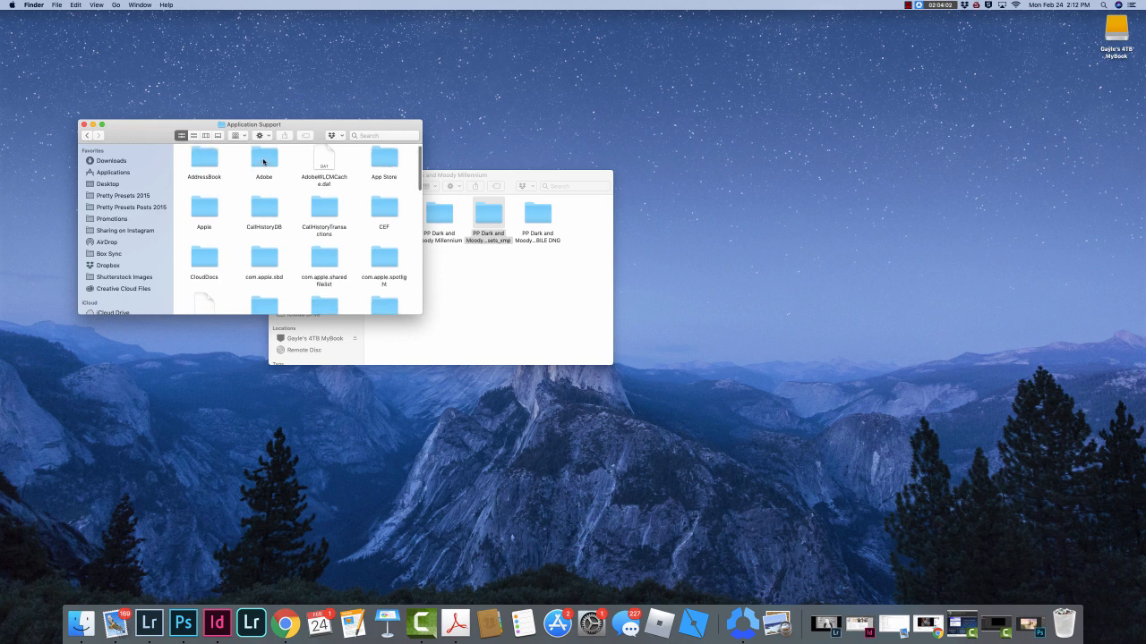
double_click(263, 158)
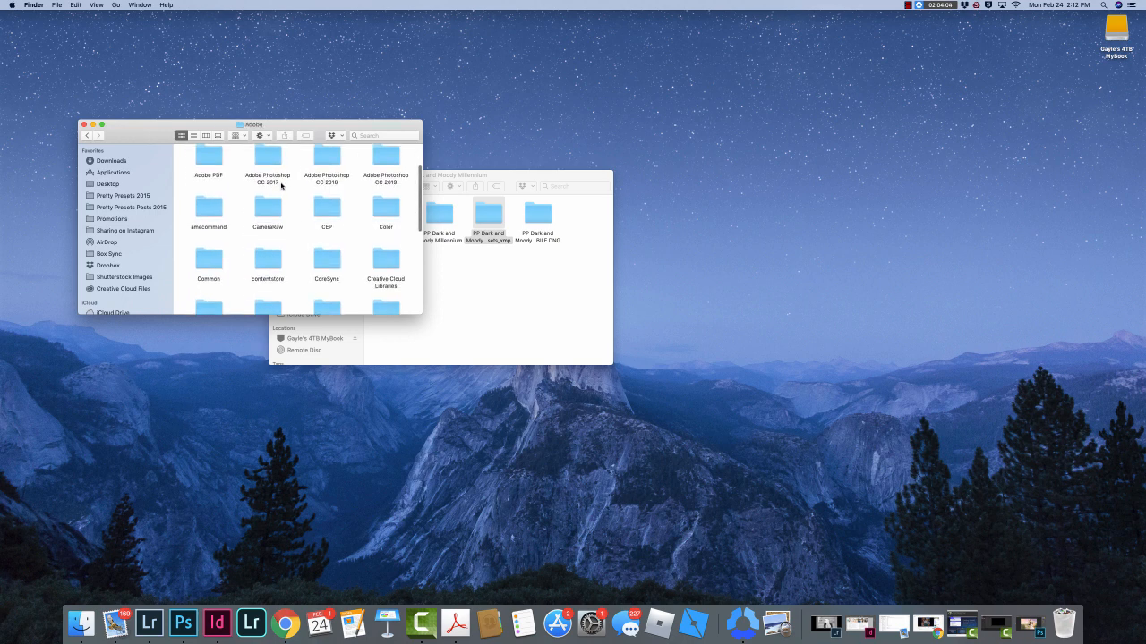
mouse_move(265, 211)
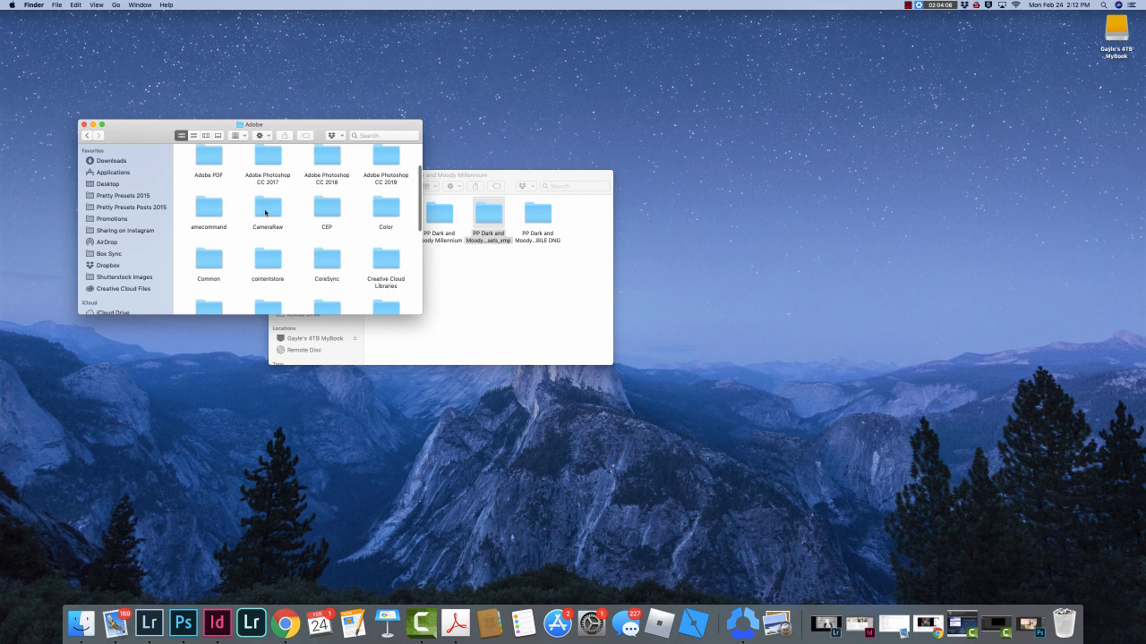
double_click(267, 208)
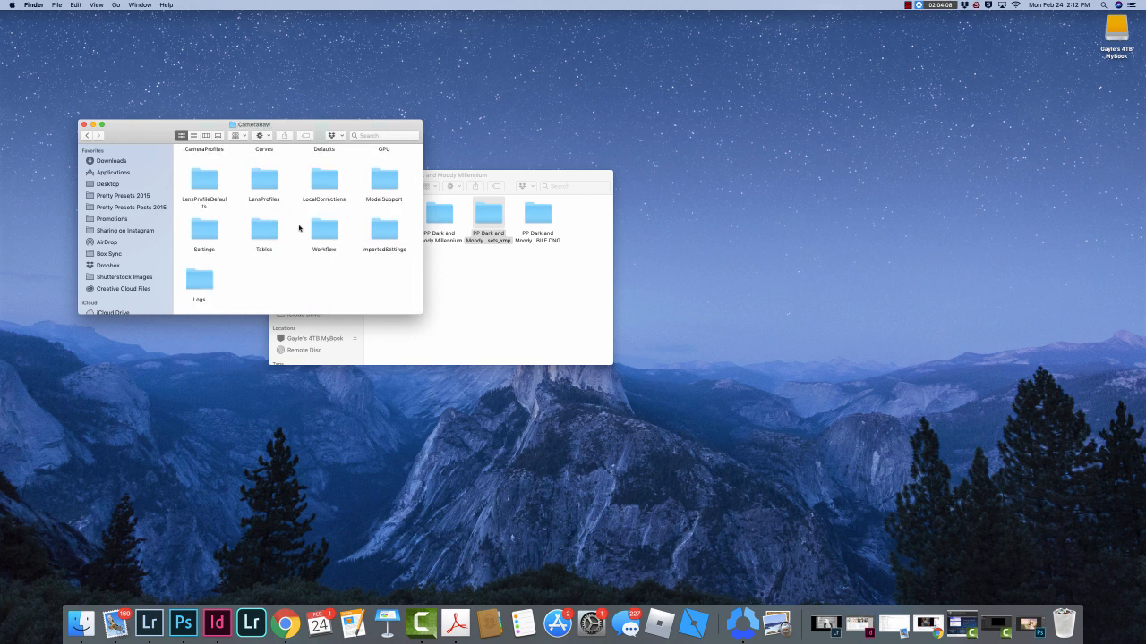
click(204, 229)
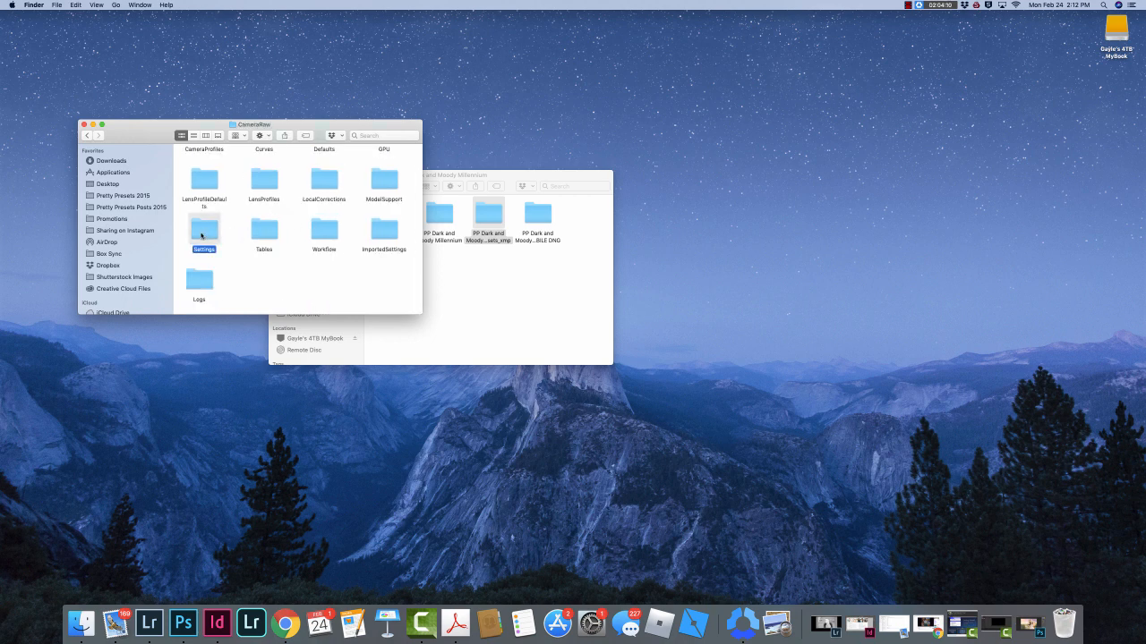
double_click(204, 229)
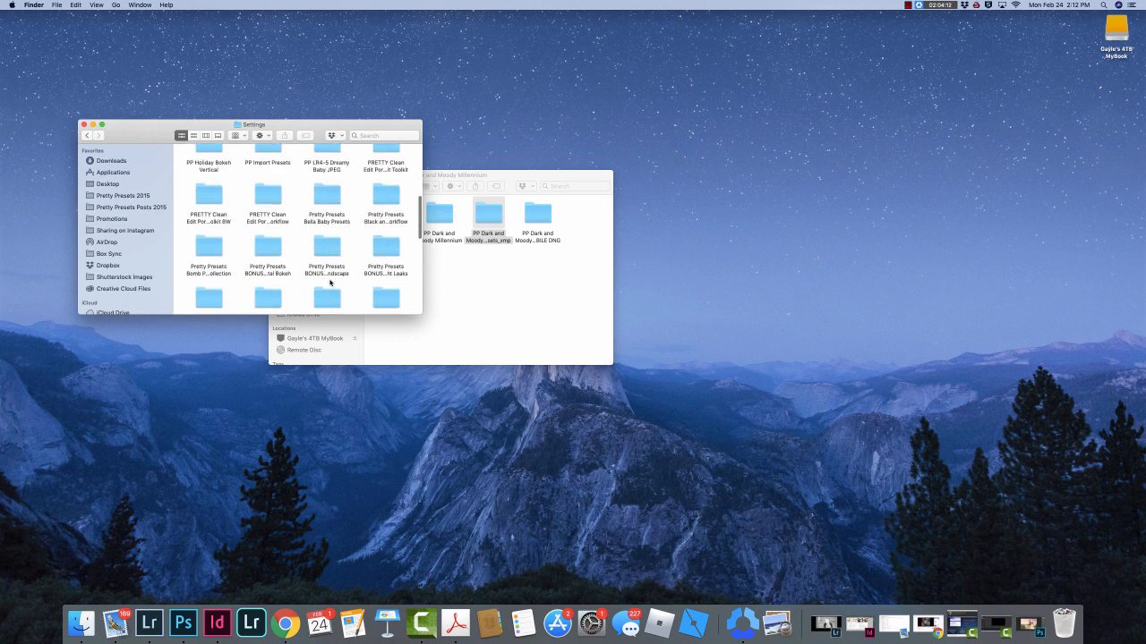
scroll(down, 3)
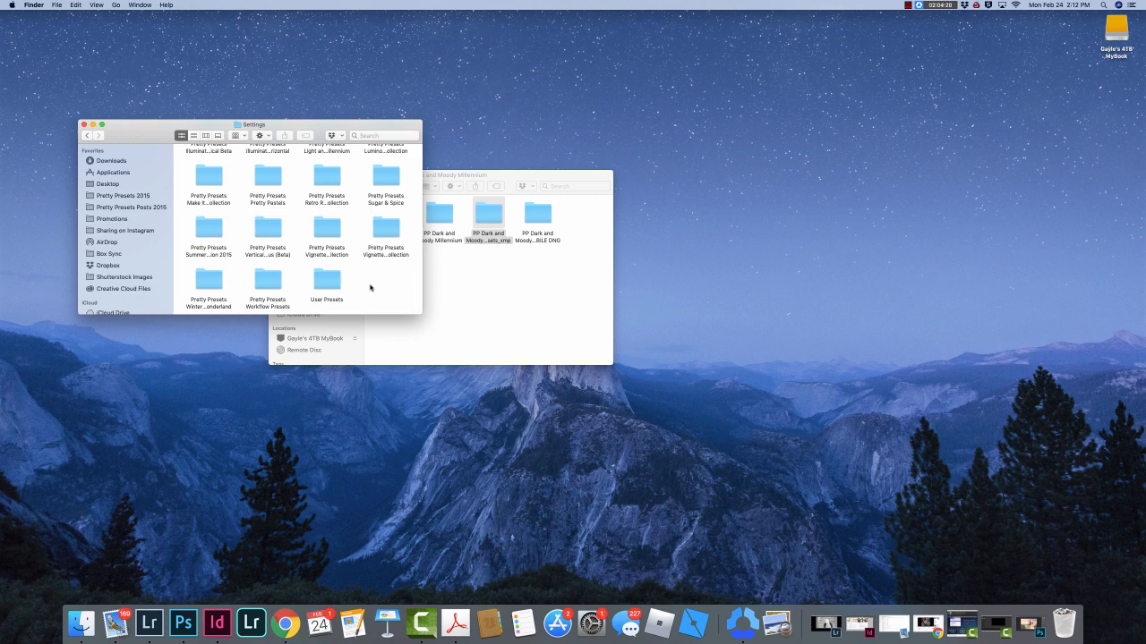
mouse_move(387, 288)
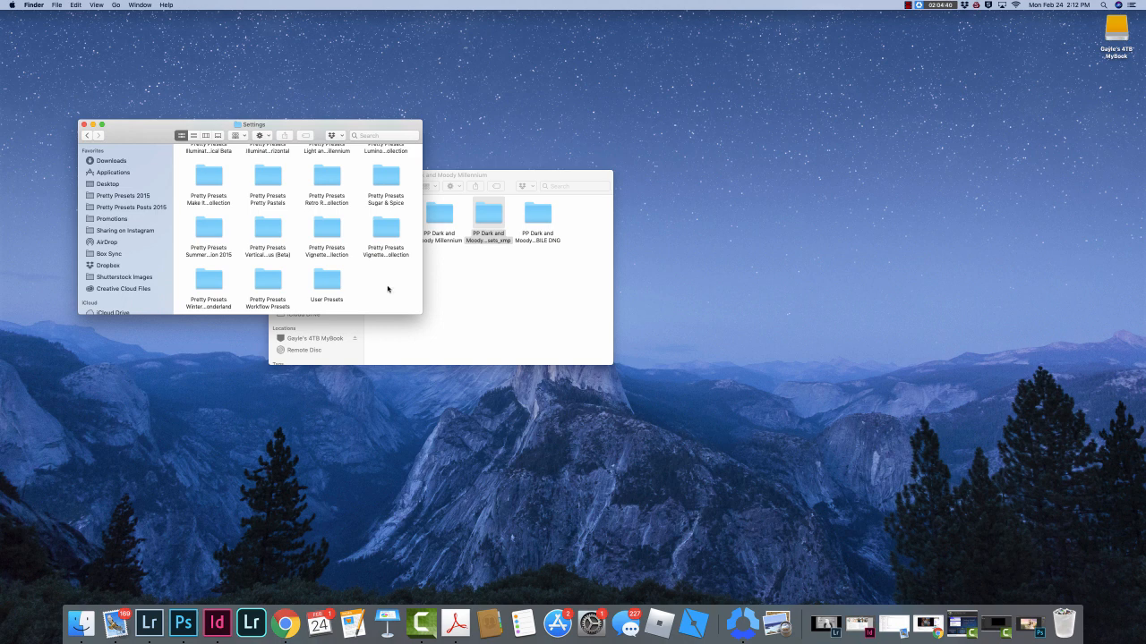
mouse_move(383, 295)
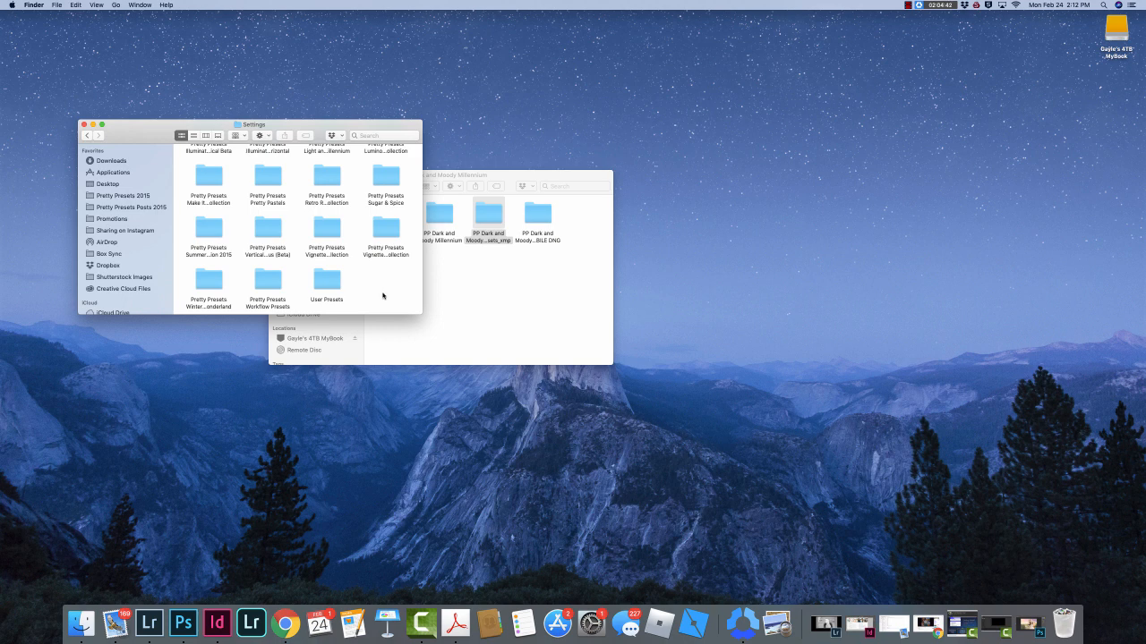
mouse_move(107, 136)
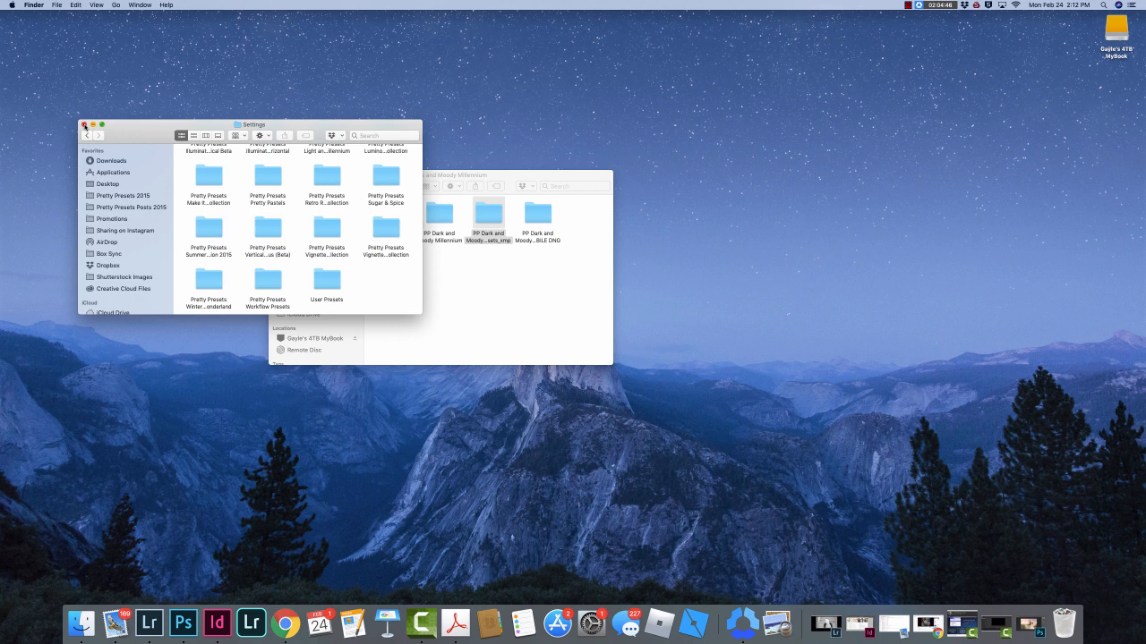
- Return to Photoshop and reopen the girl-and-horse photo in the Camera Raw filter
click(84, 126)
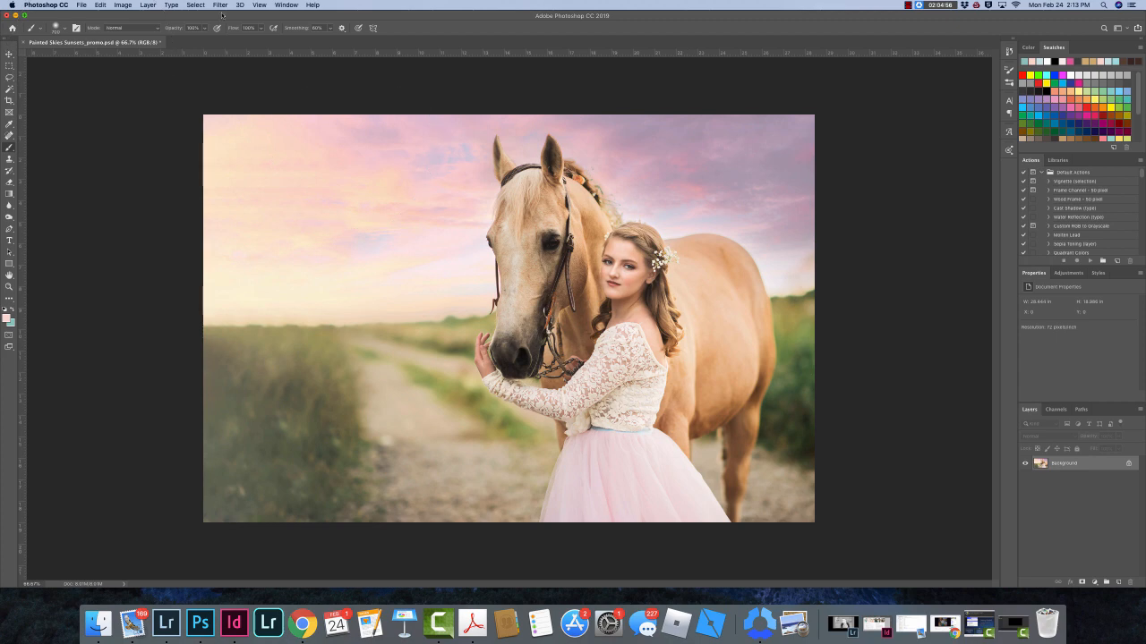
click(218, 3)
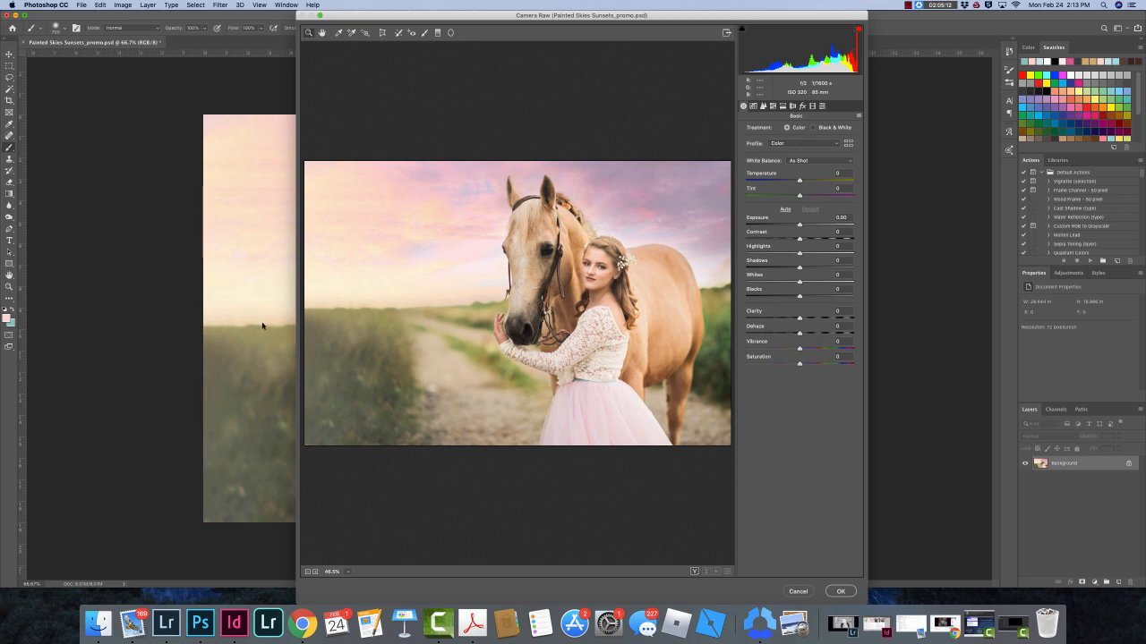
mouse_move(267, 326)
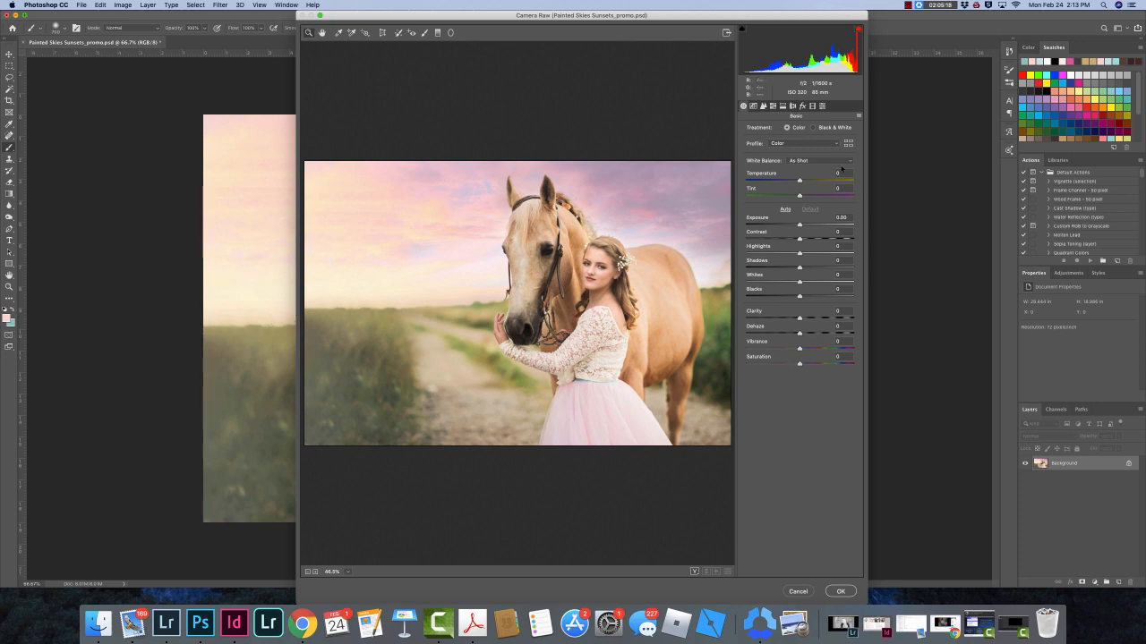
- Expand the Dark and Moody Millennium preset group and apply one preset for a faded, muted look
click(791, 106)
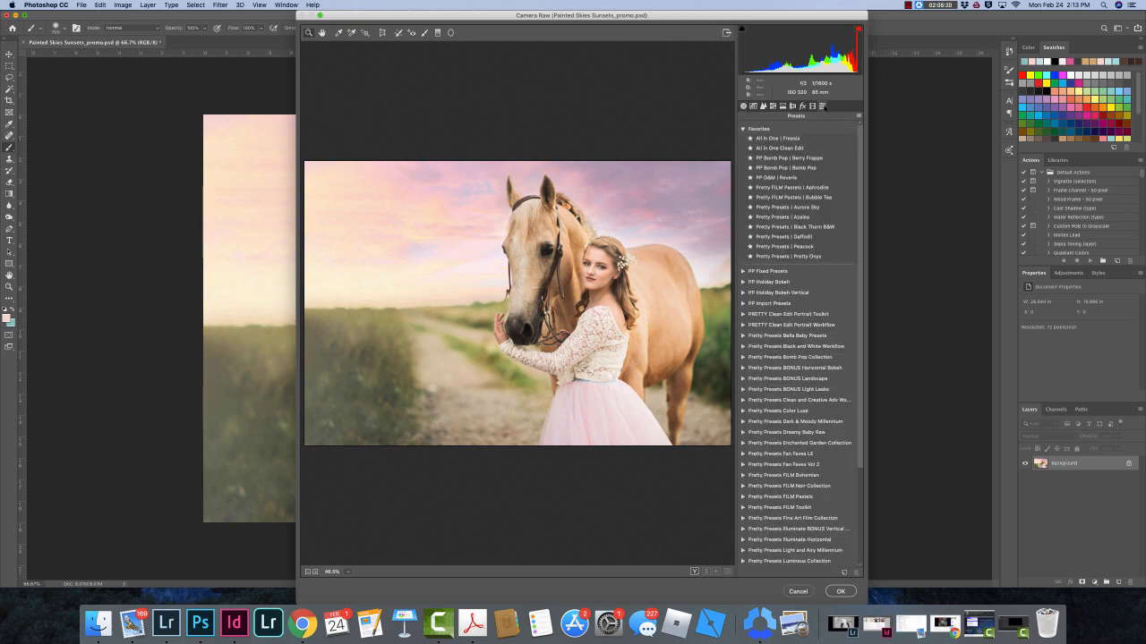
scroll(down, 3)
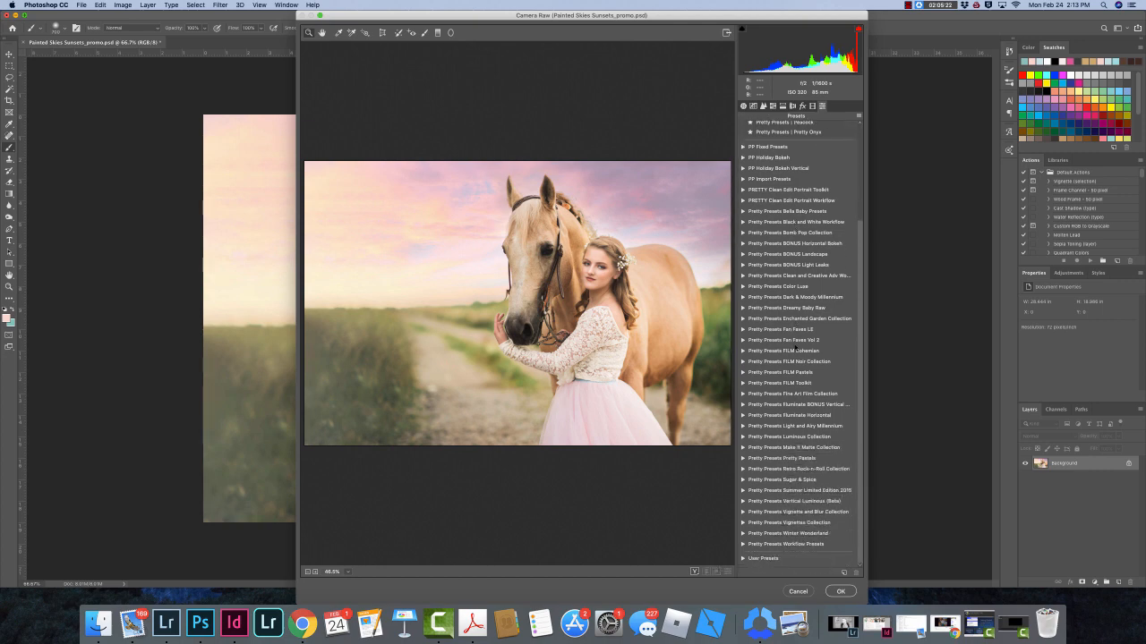
click(745, 297)
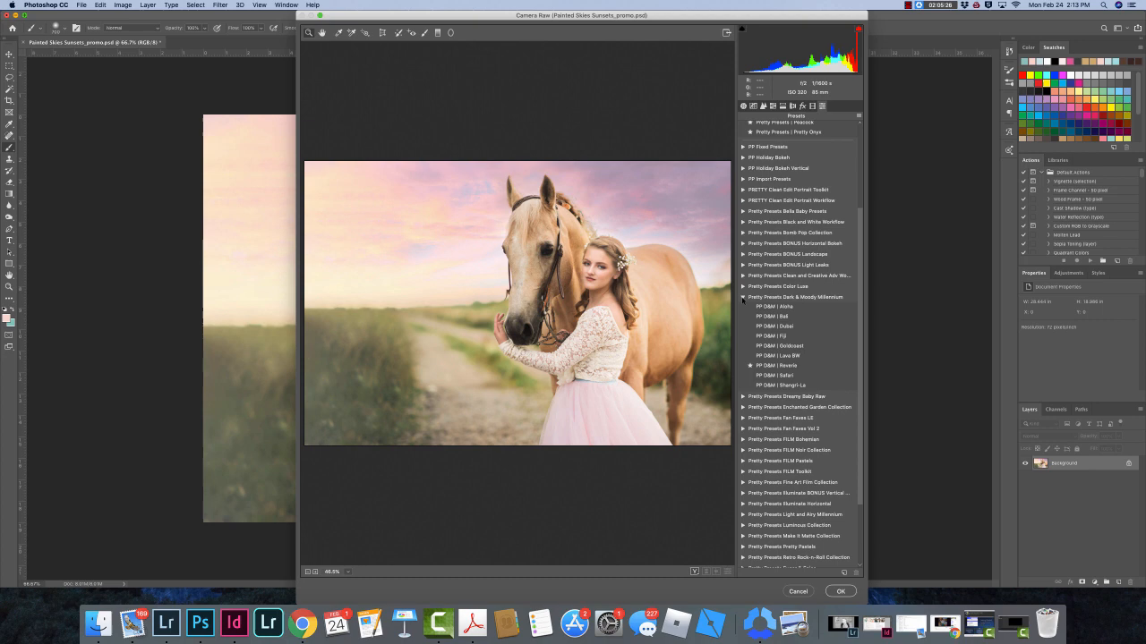
click(777, 337)
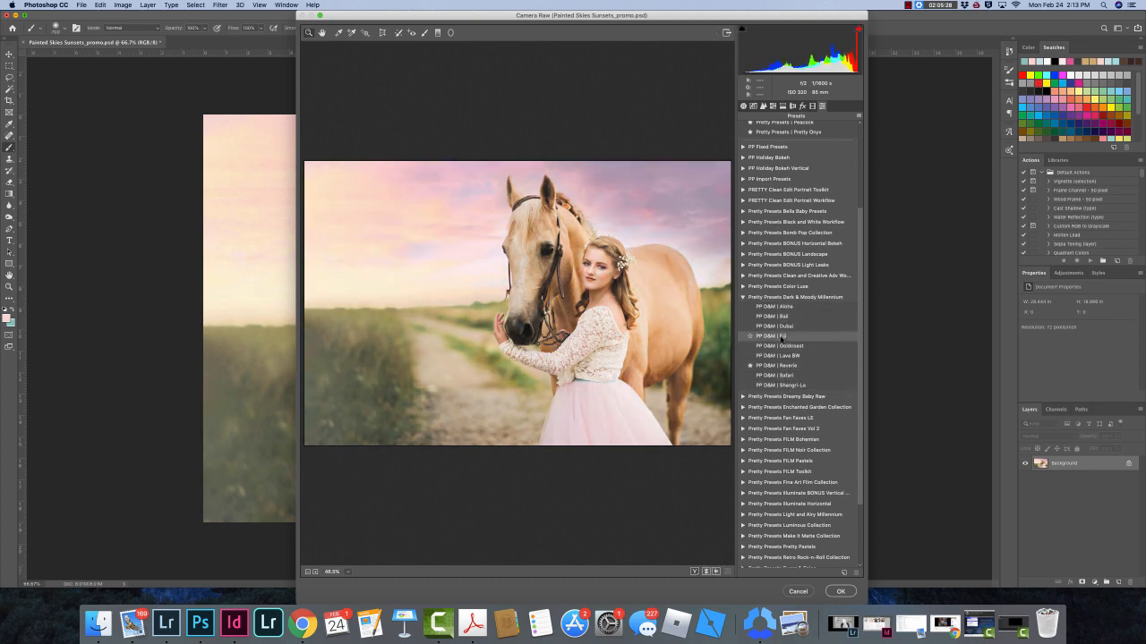
click(775, 306)
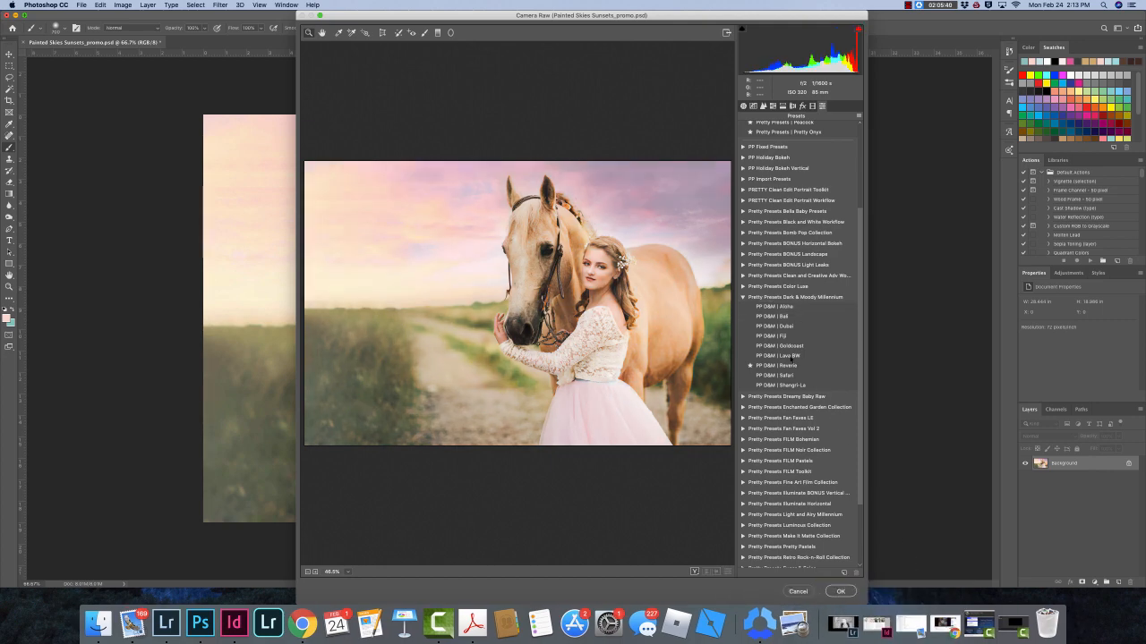
click(784, 306)
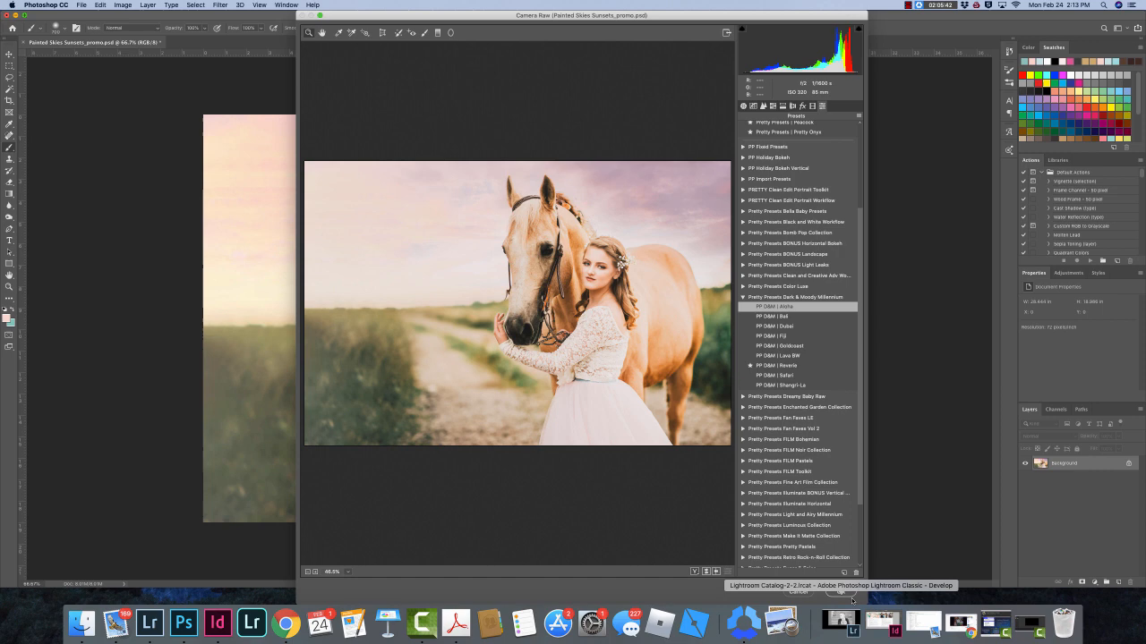